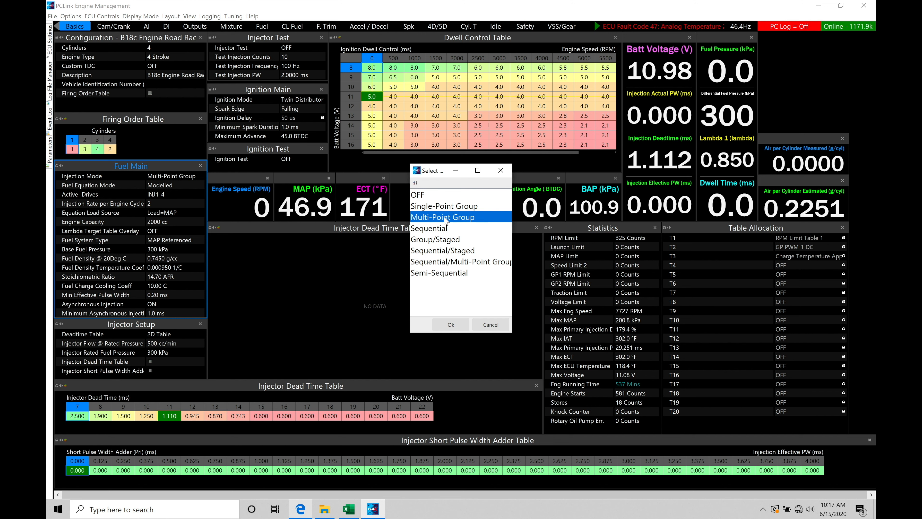
pyautogui.moveTo(448, 218)
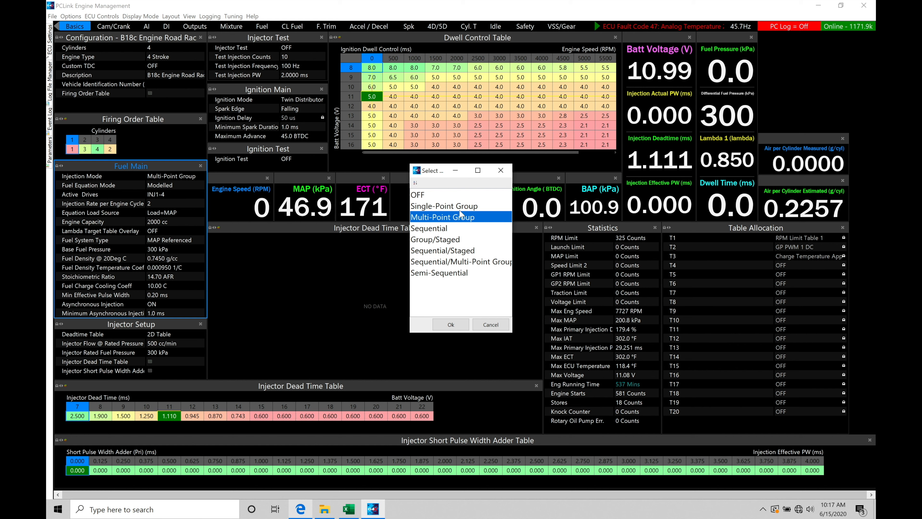
pyautogui.moveTo(478, 219)
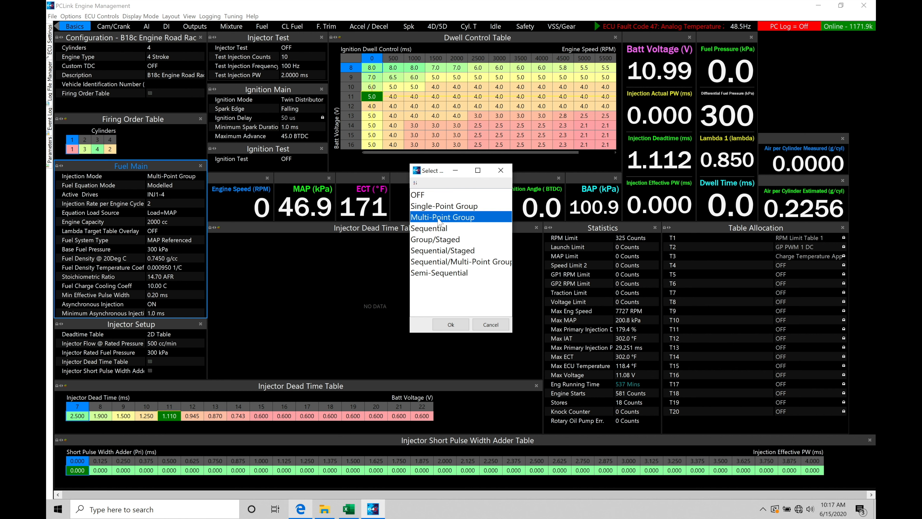
pyautogui.moveTo(479, 219)
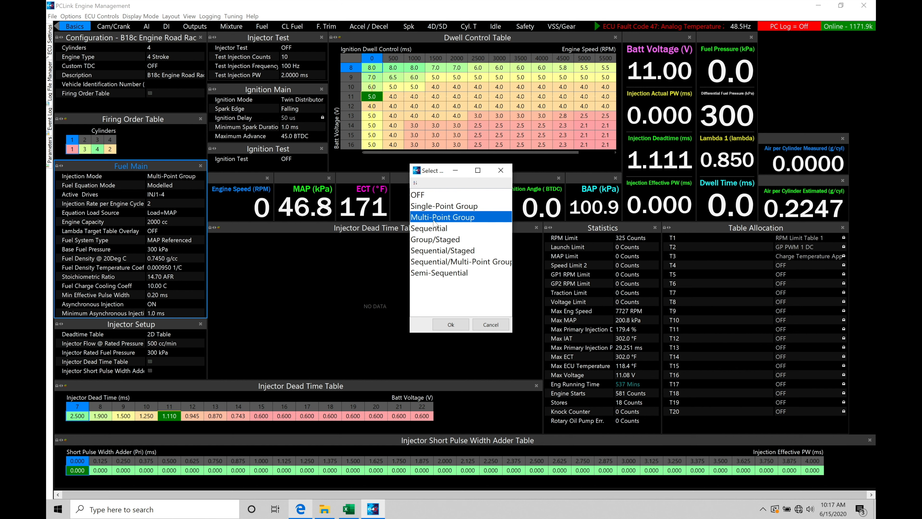
# Set the Fuel Main Injection Mode to Sequential and confirm the selection
pyautogui.click(457, 273)
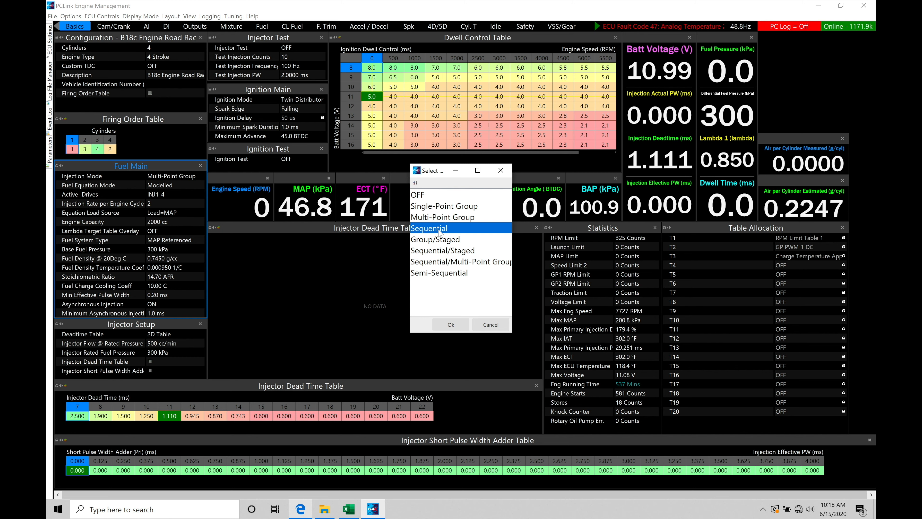
pyautogui.moveTo(464, 229)
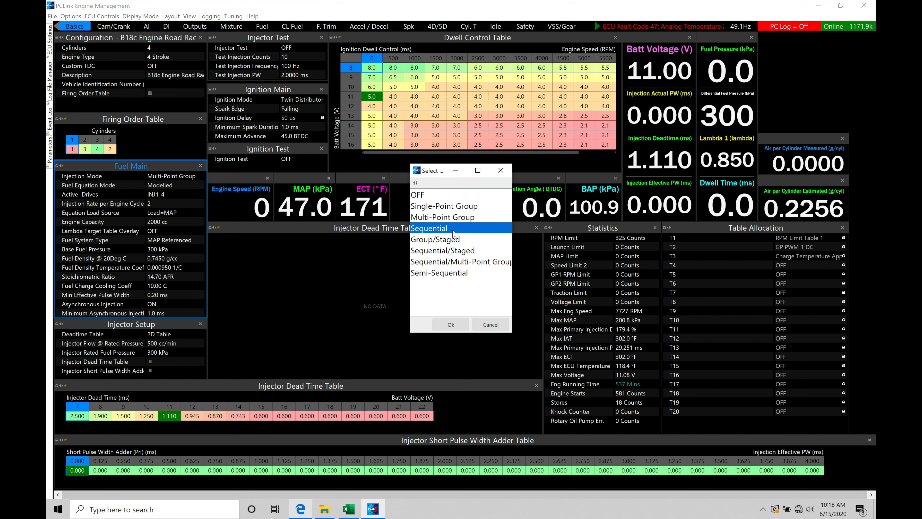
pyautogui.moveTo(459, 281)
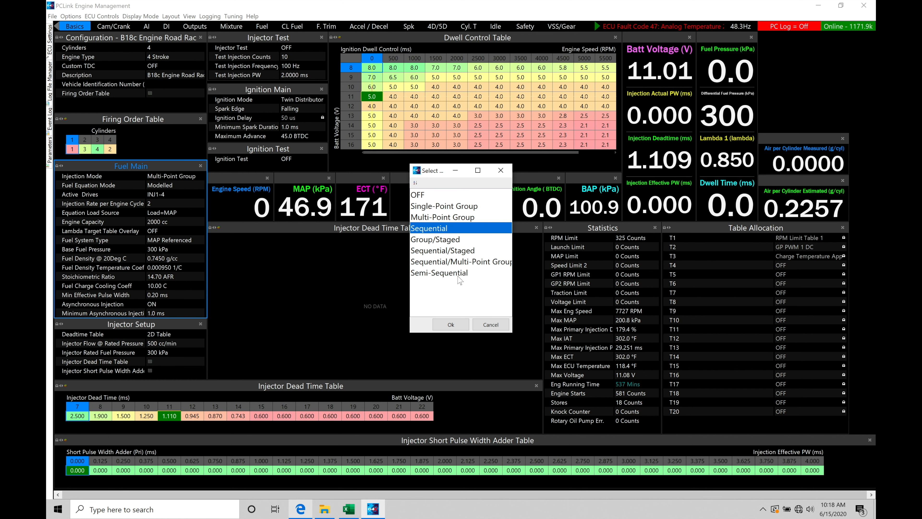
pyautogui.moveTo(470, 229)
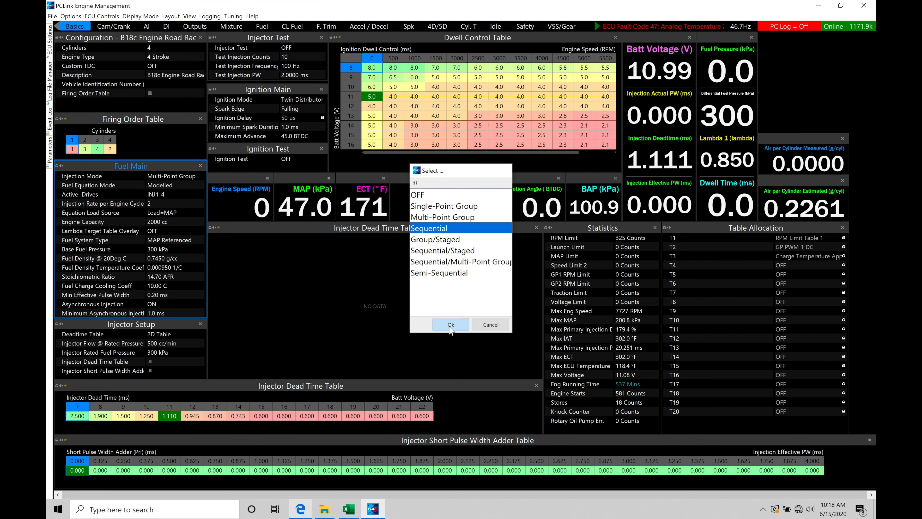
pyautogui.click(450, 324)
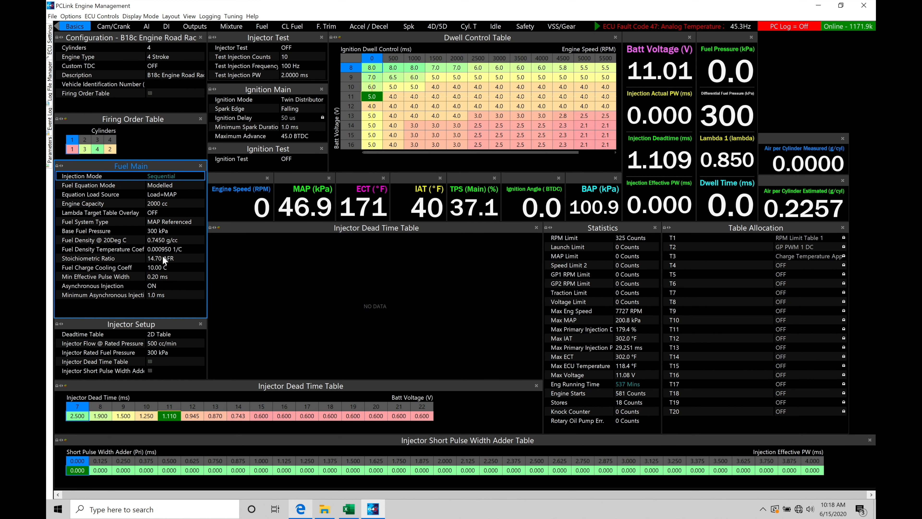
pyautogui.moveTo(189, 196)
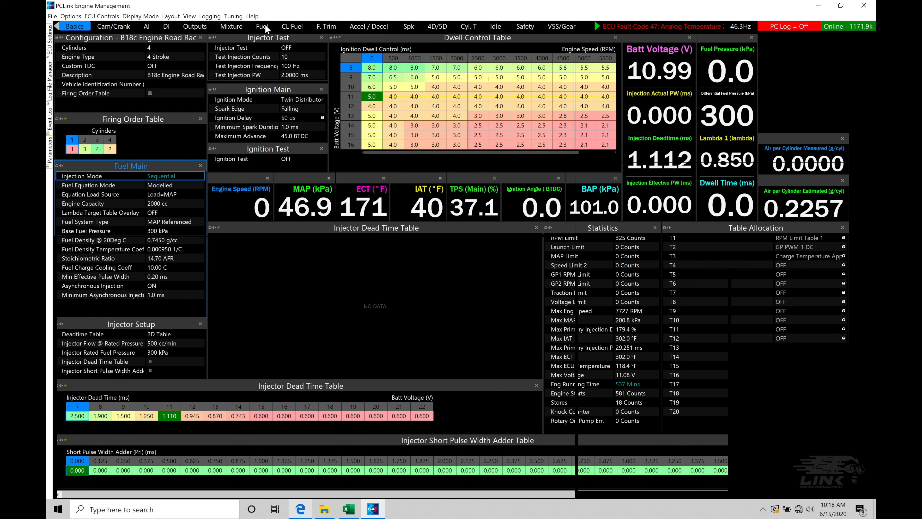
# Switch to the Fuel settings page showing Fuel Table 1 and Injector Timing
pyautogui.click(262, 26)
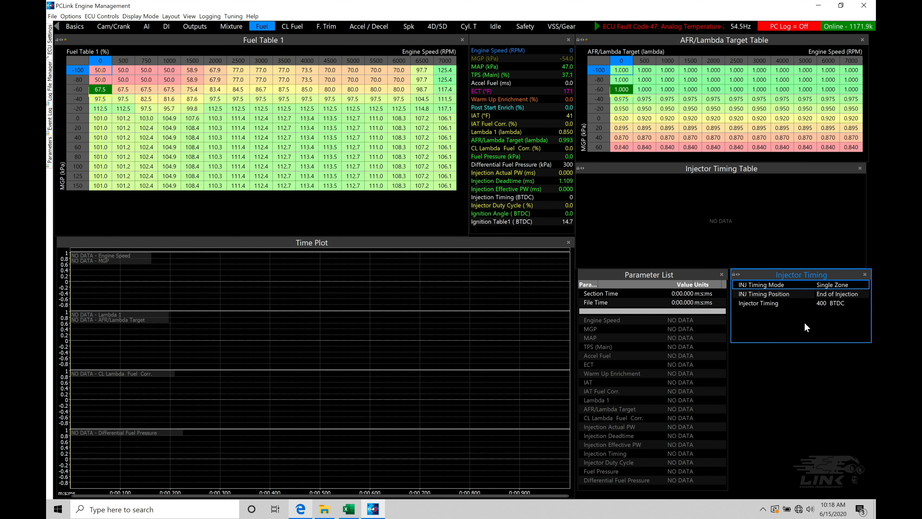
pyautogui.moveTo(790, 297)
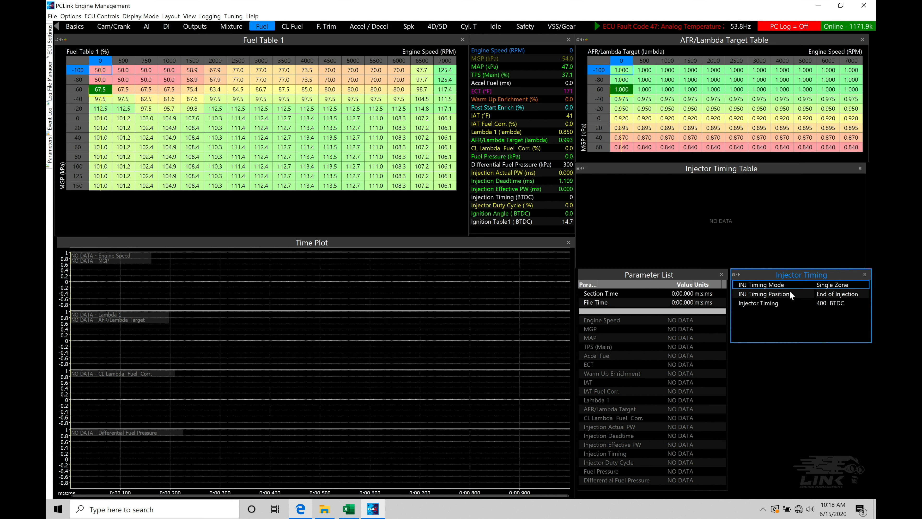
pyautogui.moveTo(847, 287)
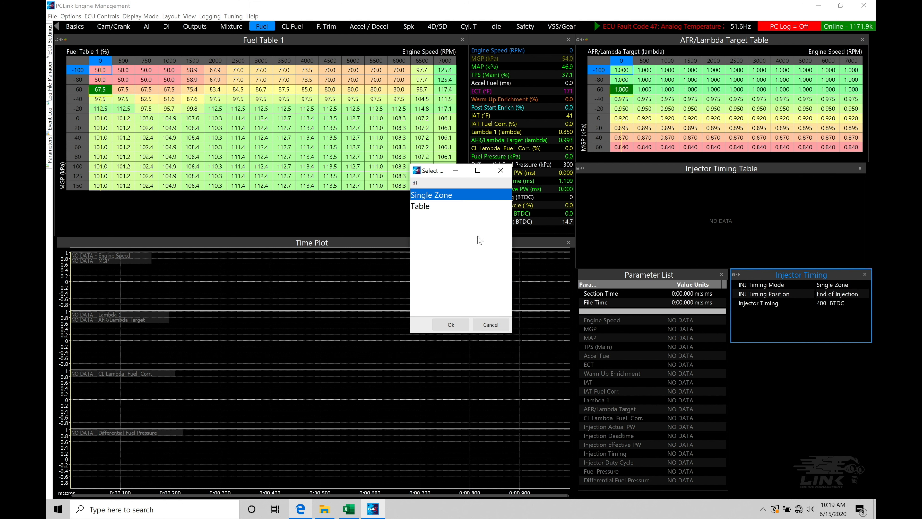
pyautogui.click(451, 325)
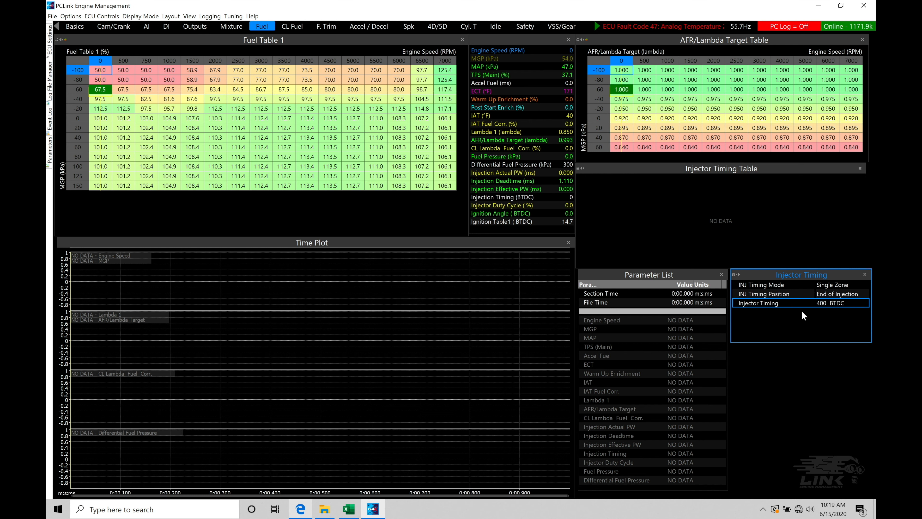
pyautogui.moveTo(789, 298)
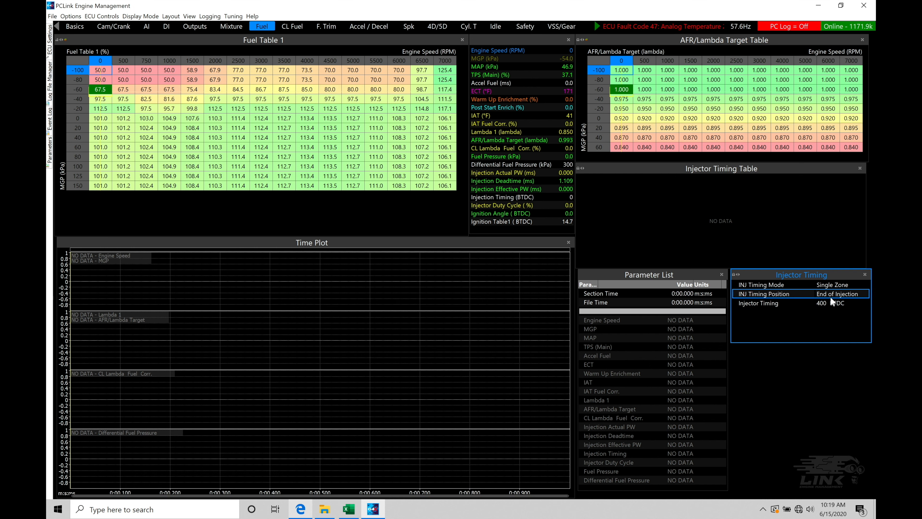
pyautogui.moveTo(812, 304)
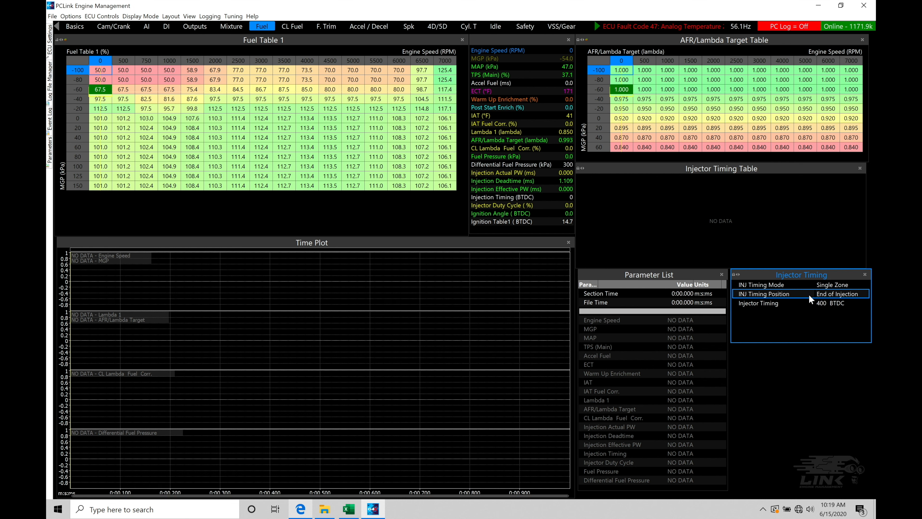
# Bring up the INJ Timing Position choices, currently End of Injection
pyautogui.click(842, 294)
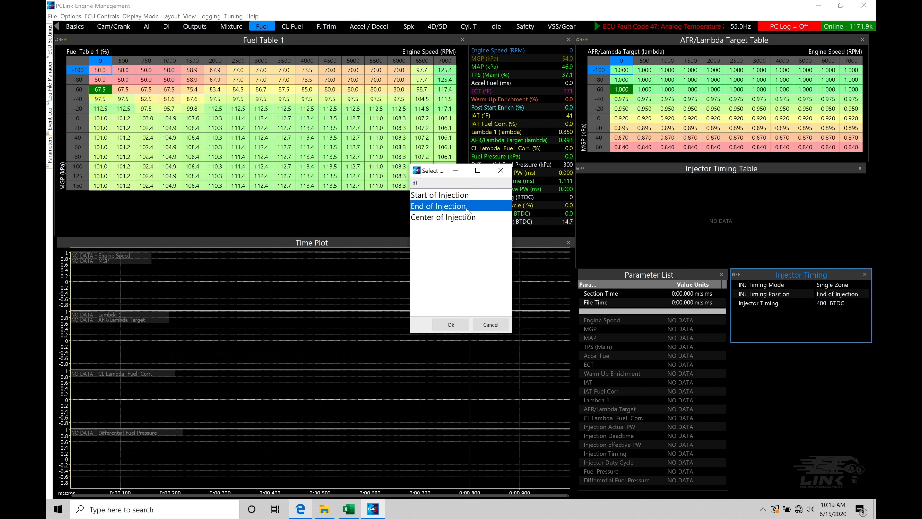
pyautogui.moveTo(481, 209)
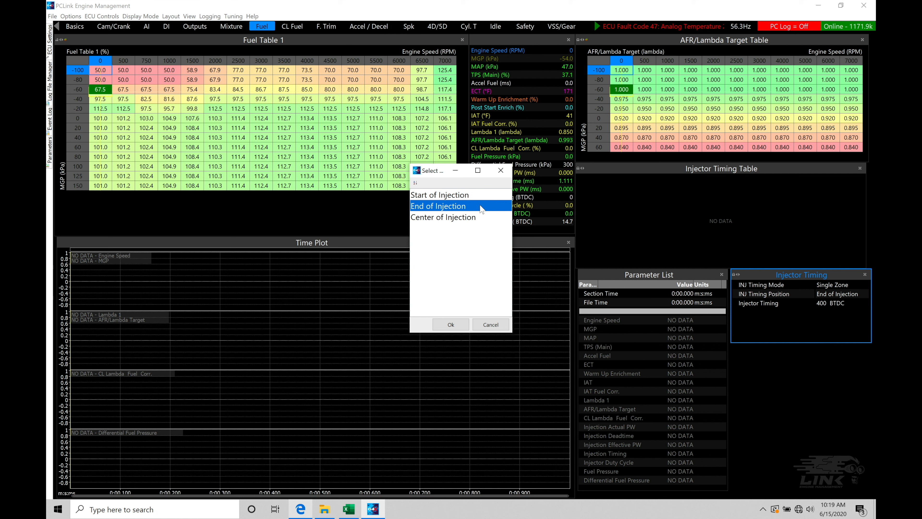